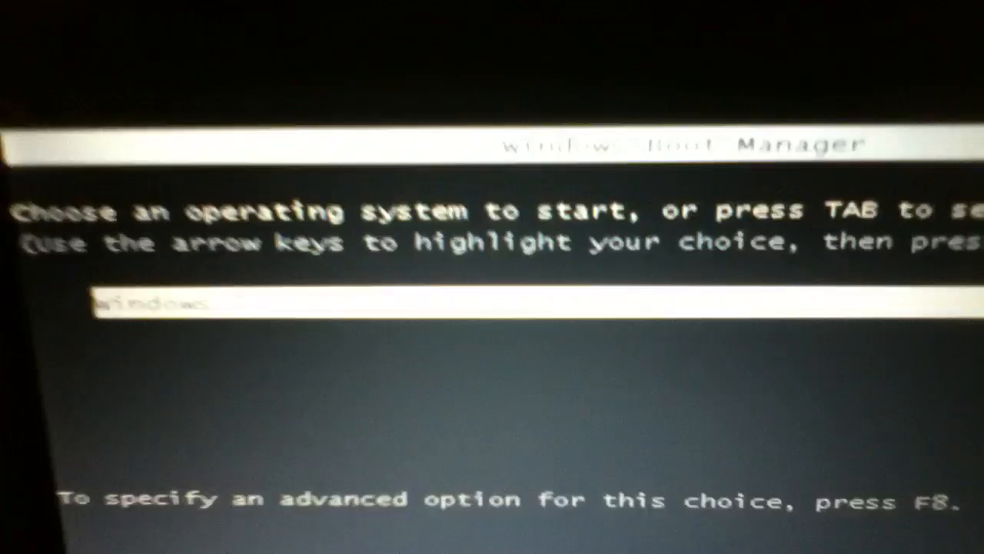
# Bring up Advanced Boot Options with F8, listing Safe Mode and other startup choices
pyautogui.press('f8')
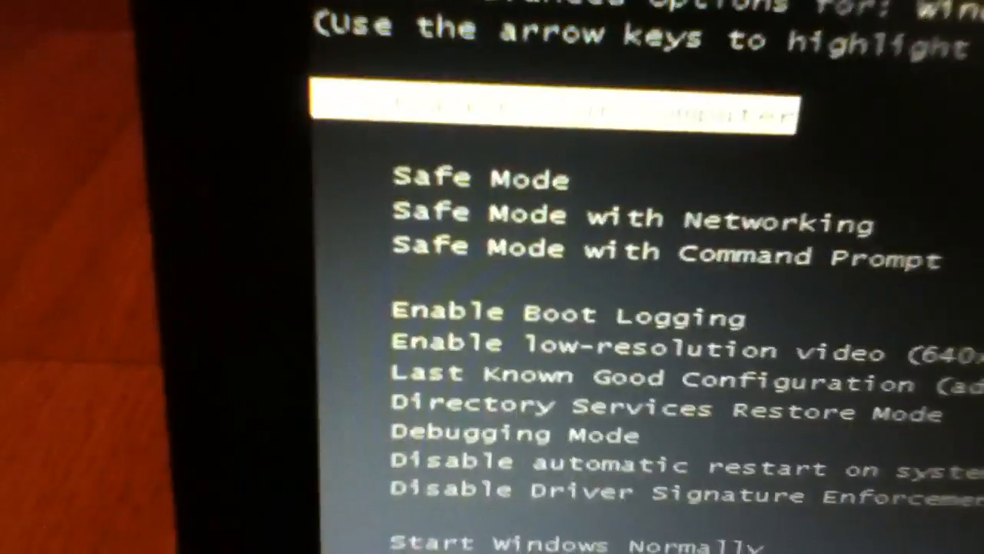